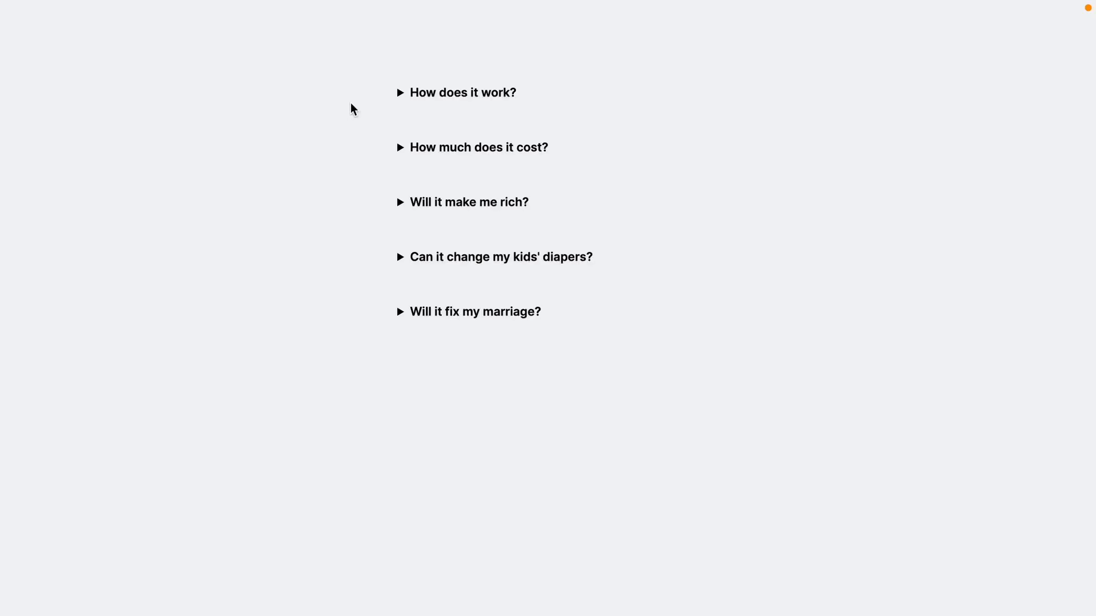
mouse_move(446, 127)
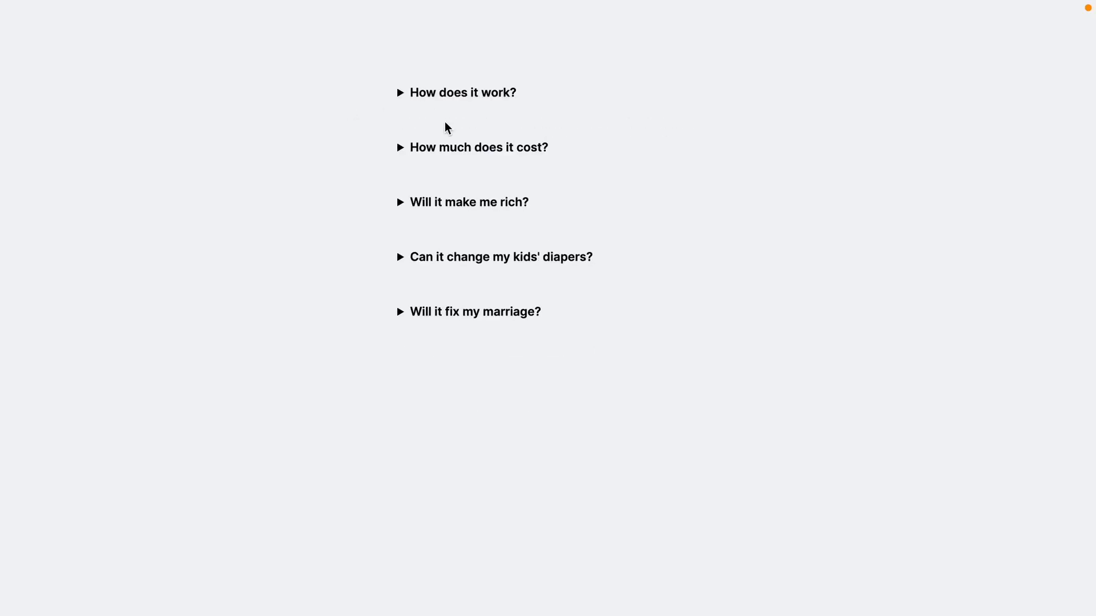
Add bg-white and shadow-xl to the first details element's class list in open.html
left_click(479, 147)
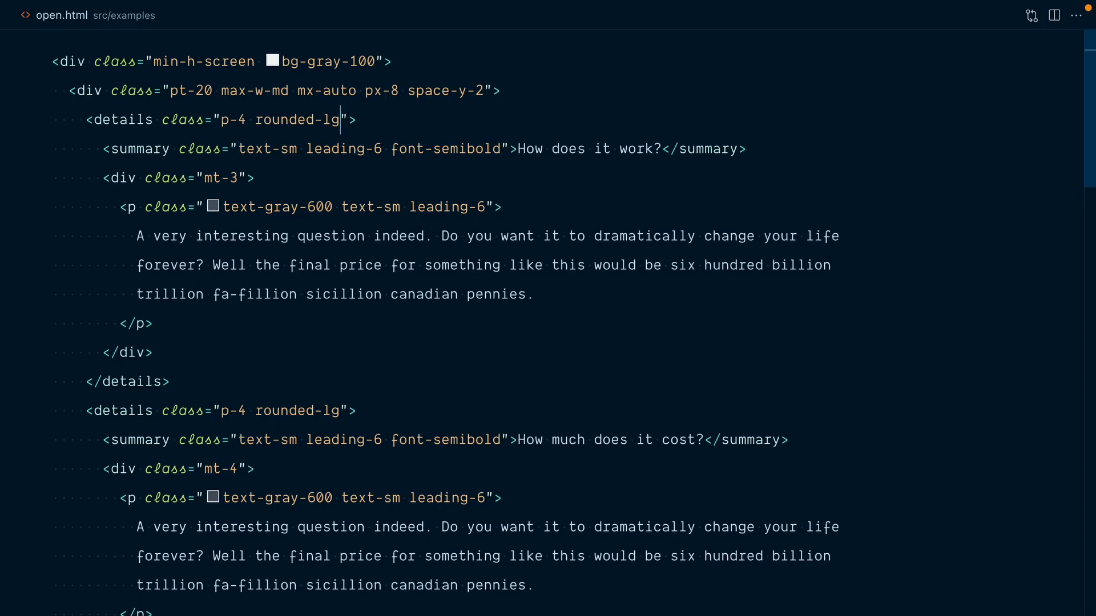
type("bg-white shad")
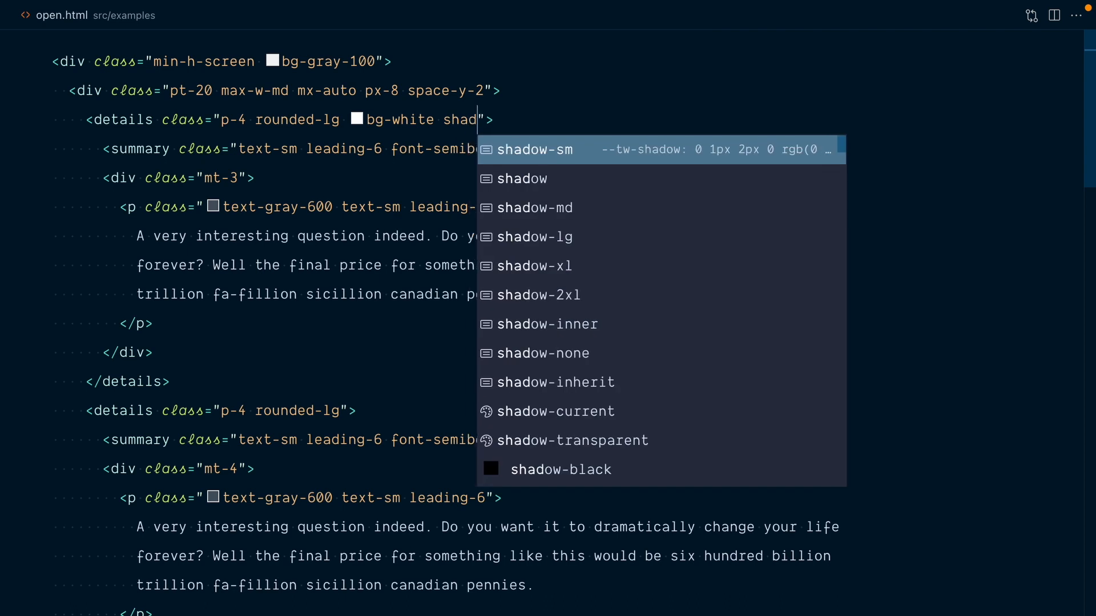
left_click(536, 265)
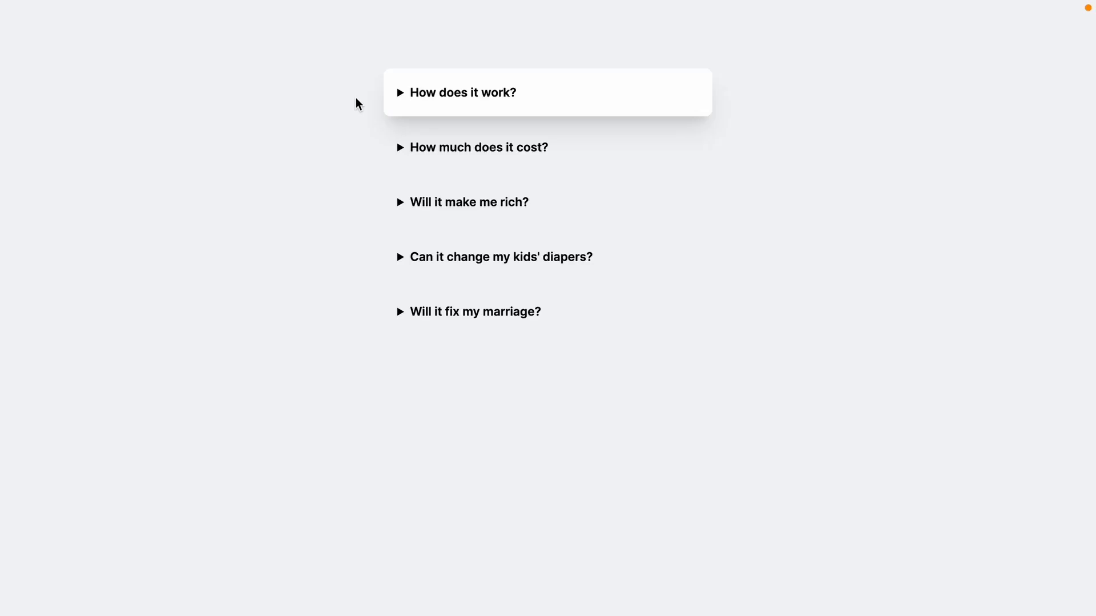
left_click(462, 92)
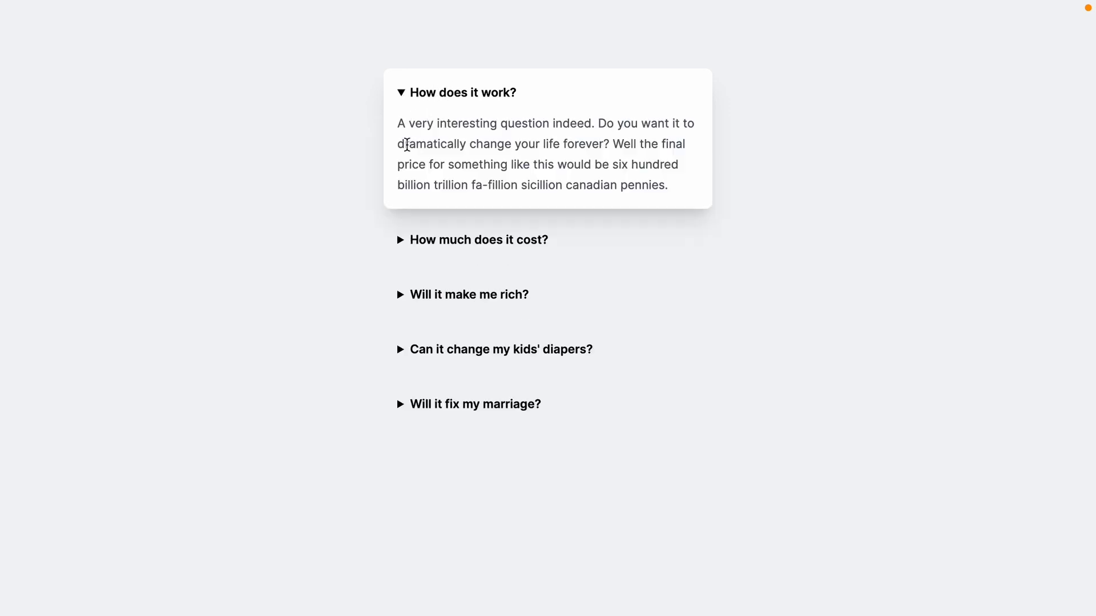
left_click(455, 93)
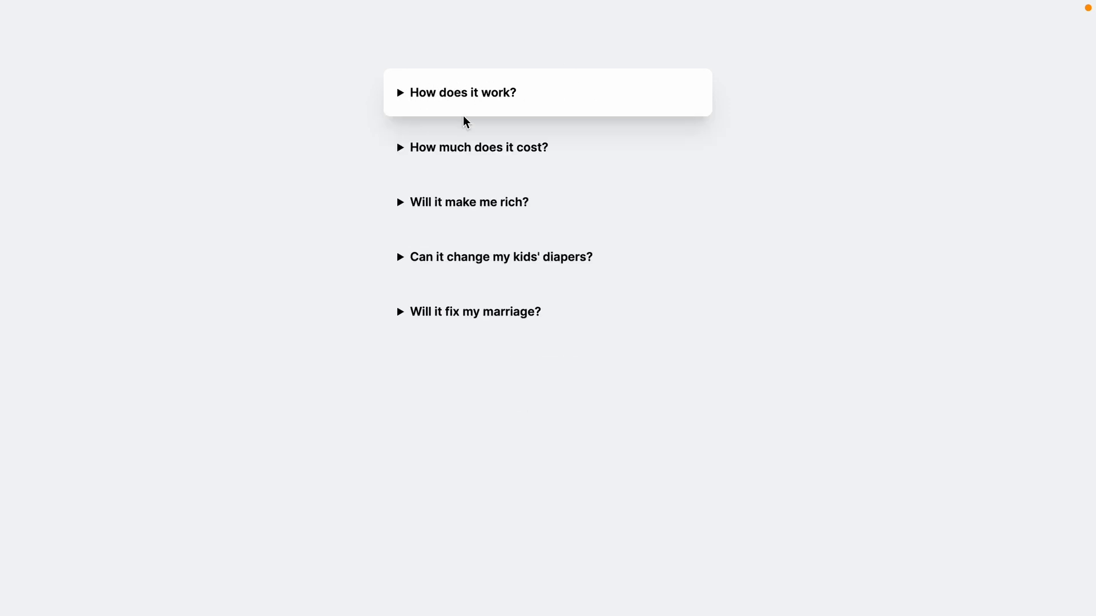
mouse_move(371, 151)
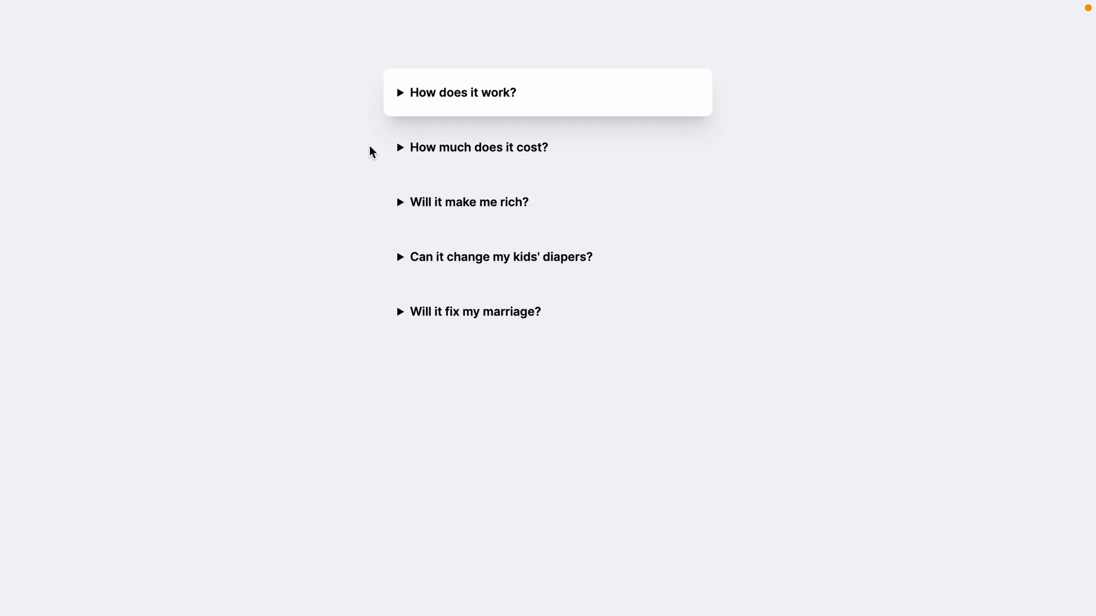
left_click(478, 148)
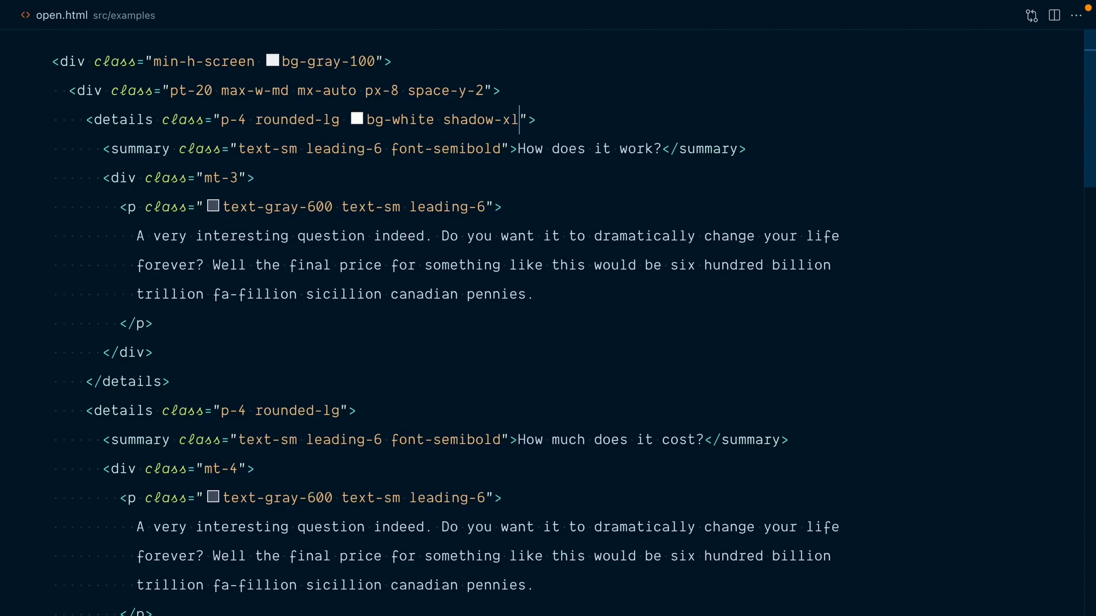
left_click(350, 410)
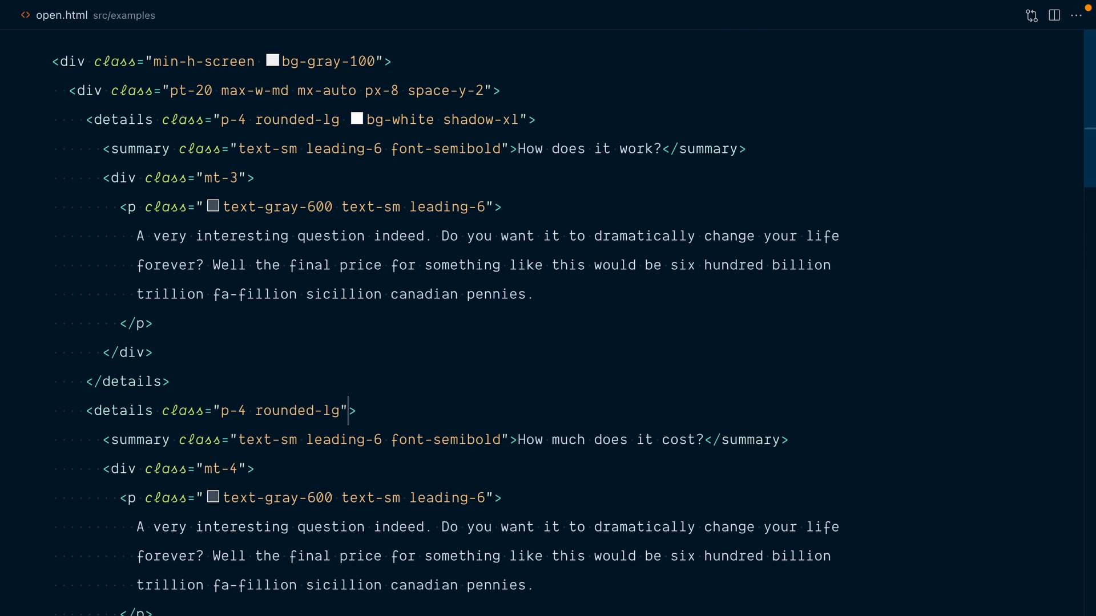
type("open")
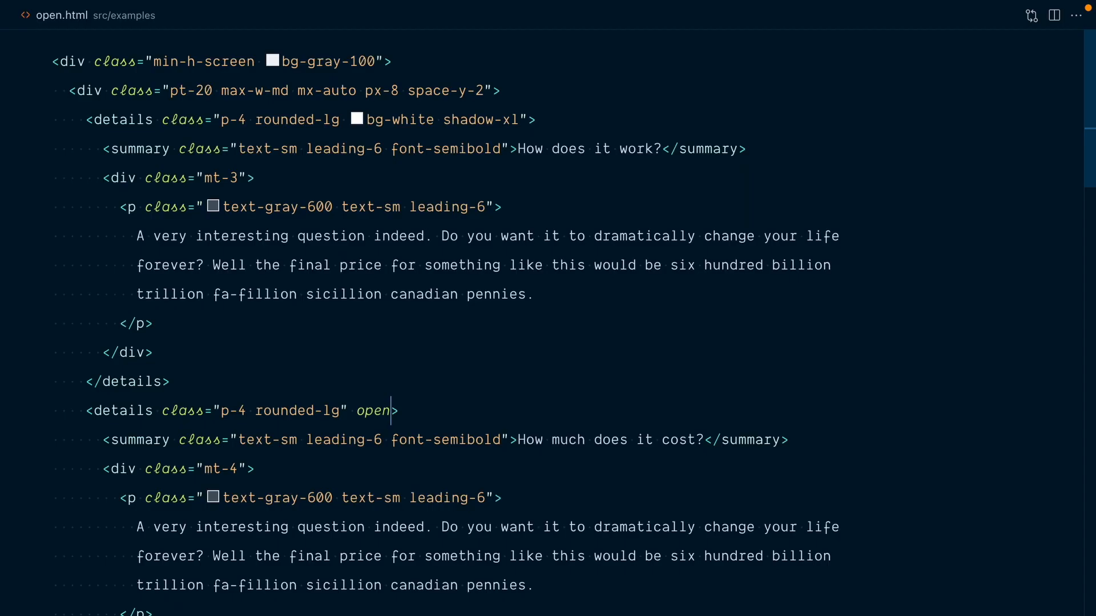
key("Backspace")
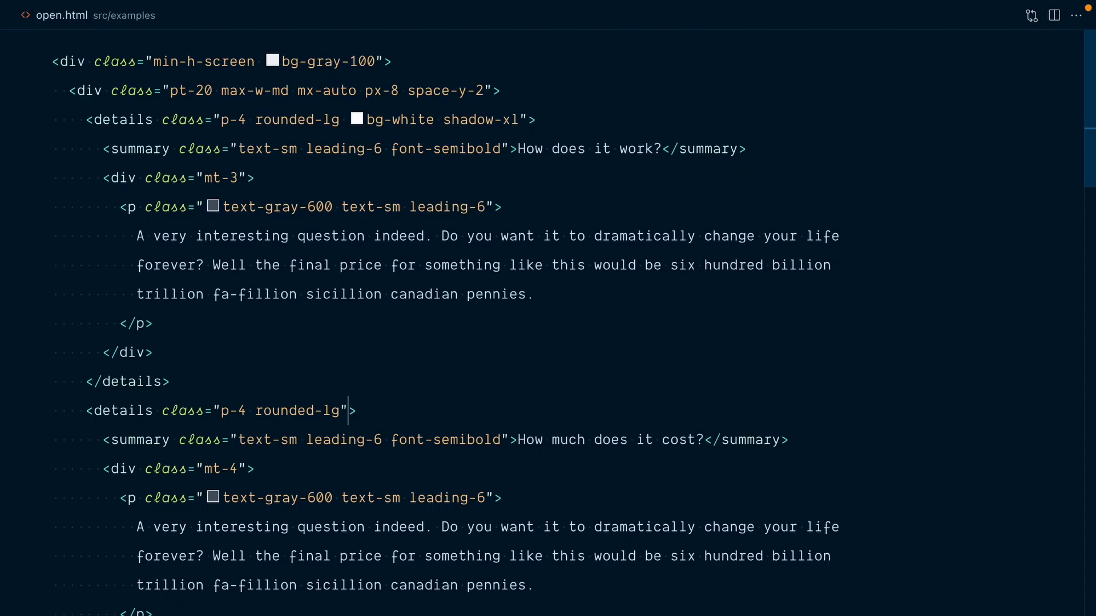